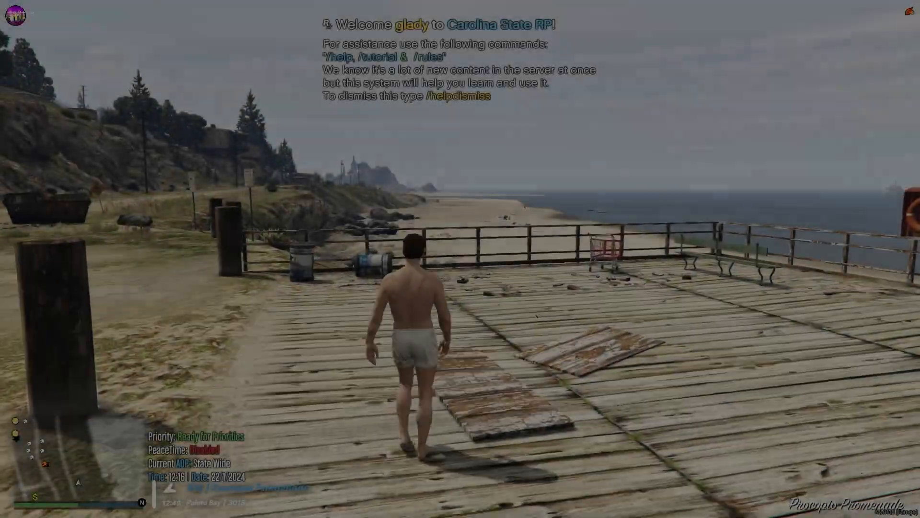
Step: Leave the running FiveM game for Discord's redux-graphicspack channel with the pack's download link
key("w")
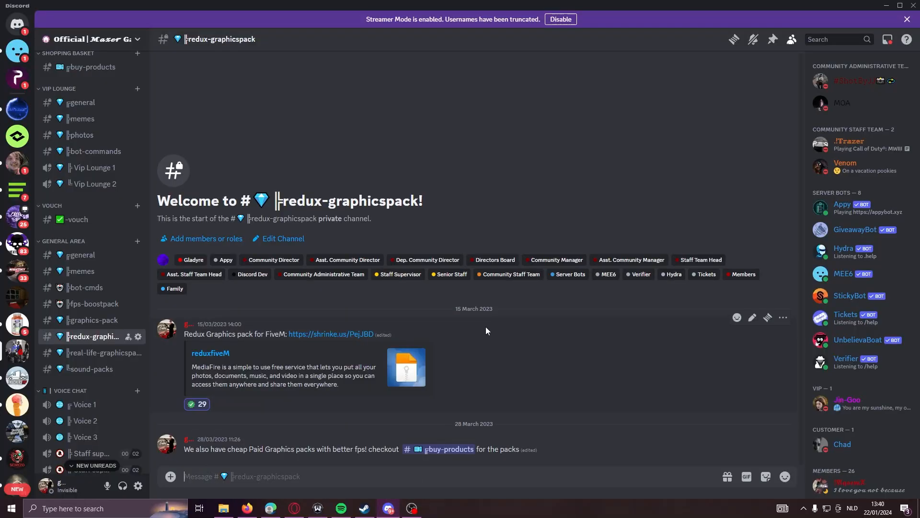
mouse_move(355, 291)
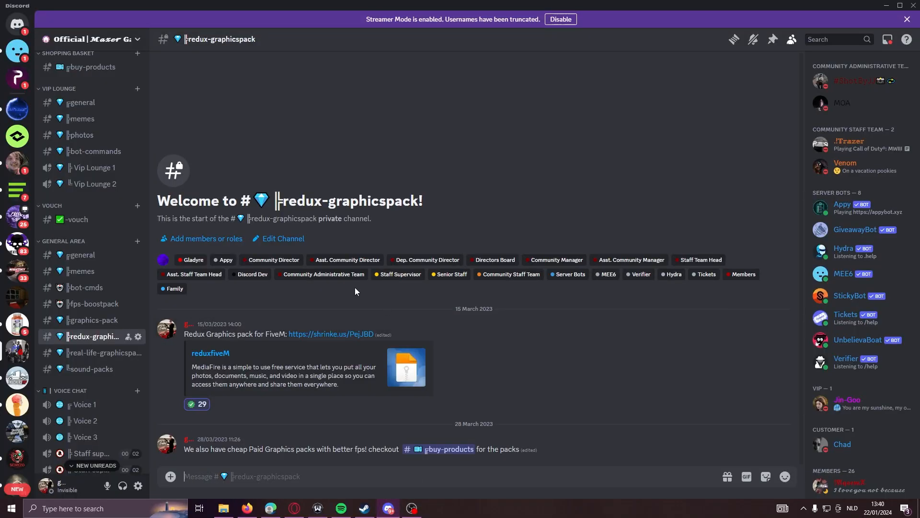
mouse_move(92, 319)
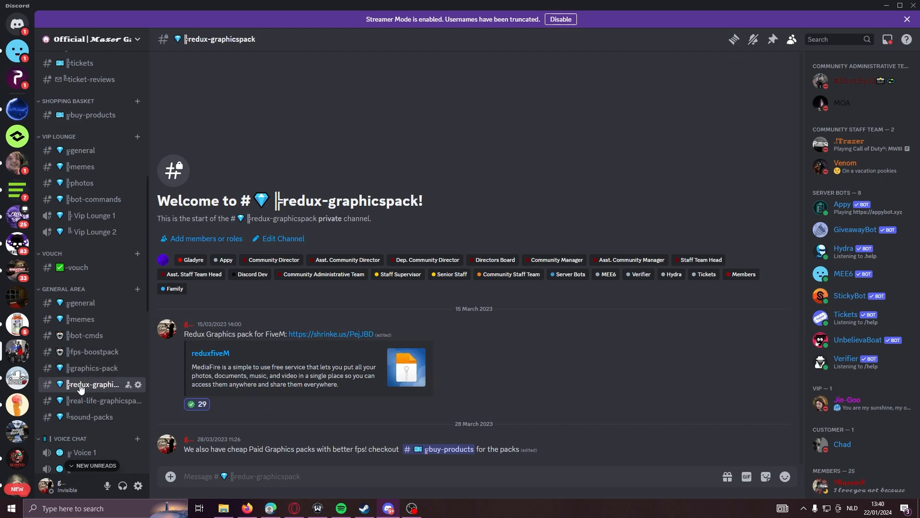
scroll("down", 3)
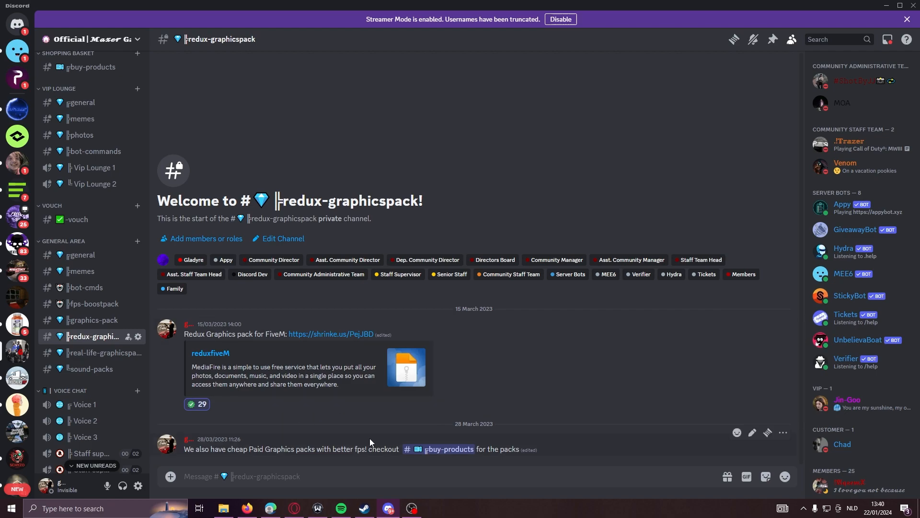
mouse_move(253, 425)
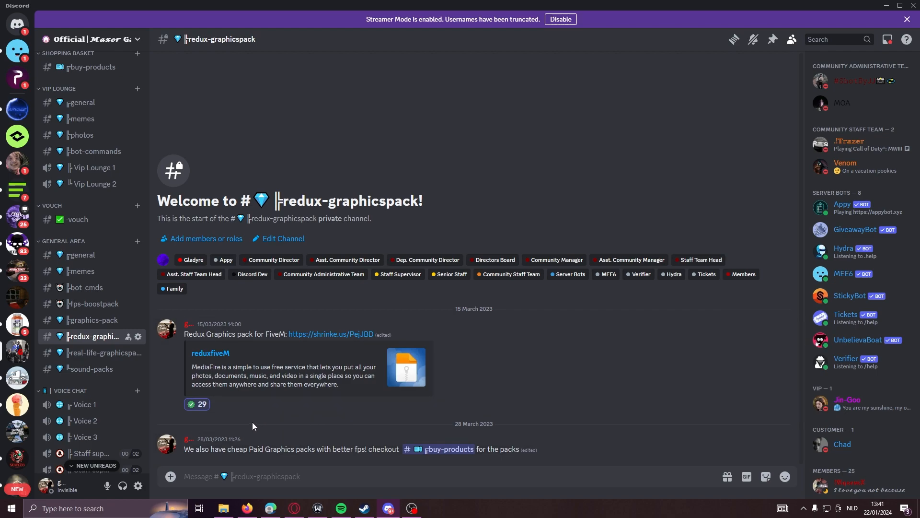
mouse_move(327, 417)
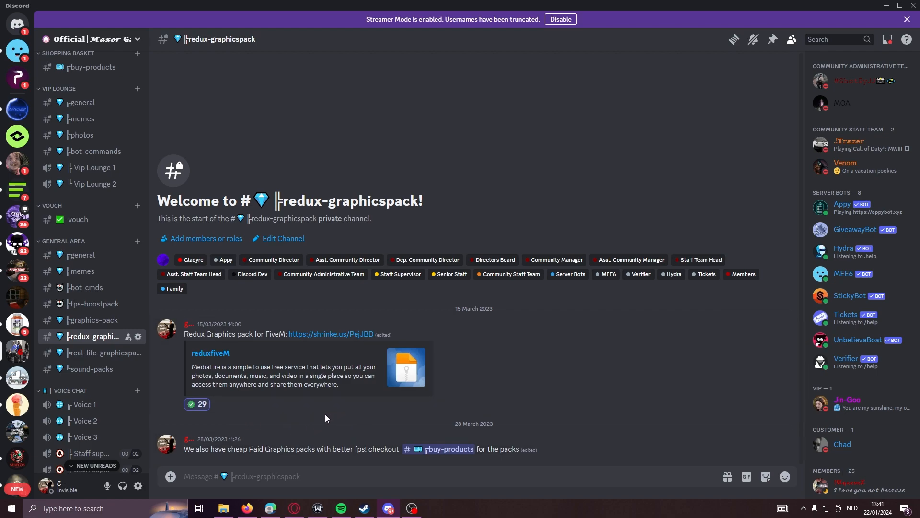
mouse_move(296, 440)
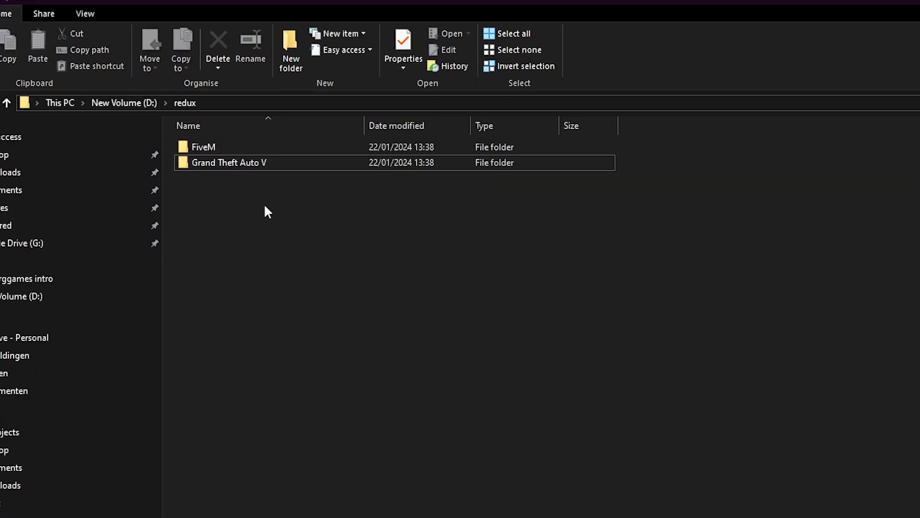
mouse_move(251, 213)
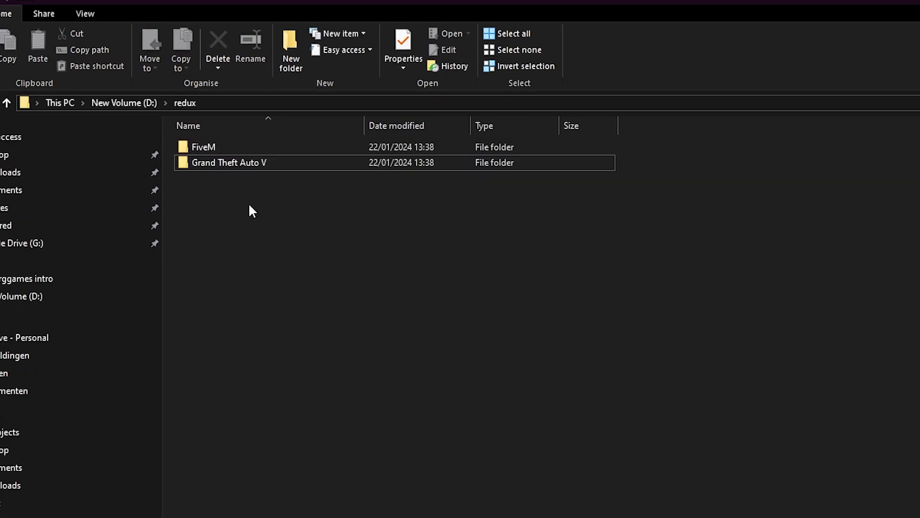
double_click(203, 147)
type("five")
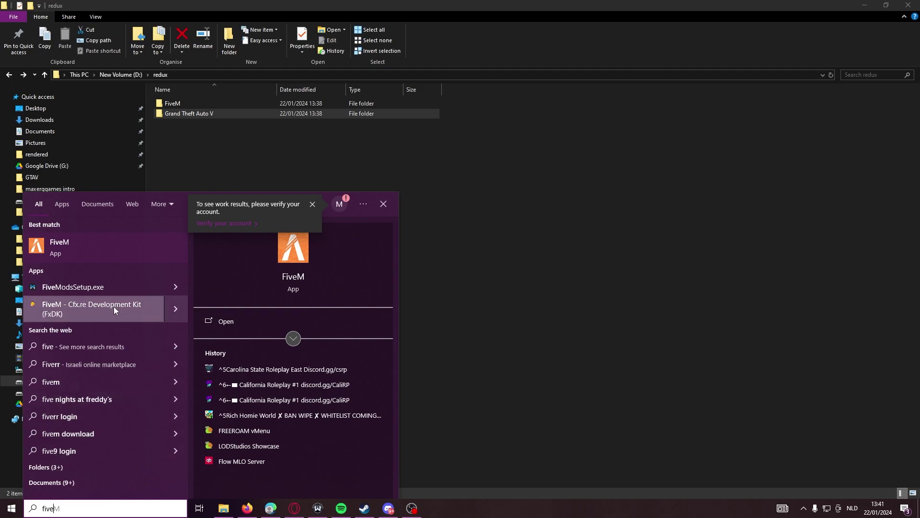
Step: Open FiveM's install folder in a second File Explorer window from its Start search result
right_click(58, 242)
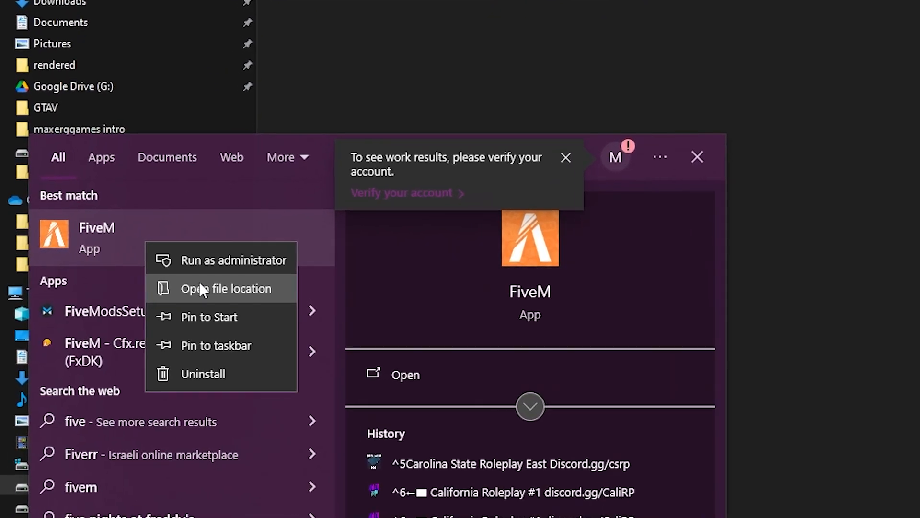
left_click(225, 288)
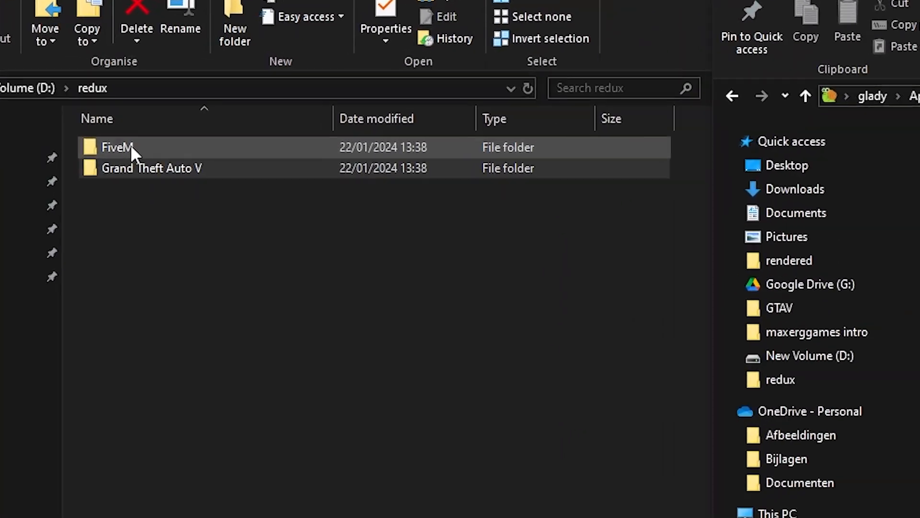
Step: Copy citizen, mods and plugins from redux\FiveM into FiveM Application Data, replacing existing files
double_click(116, 147)
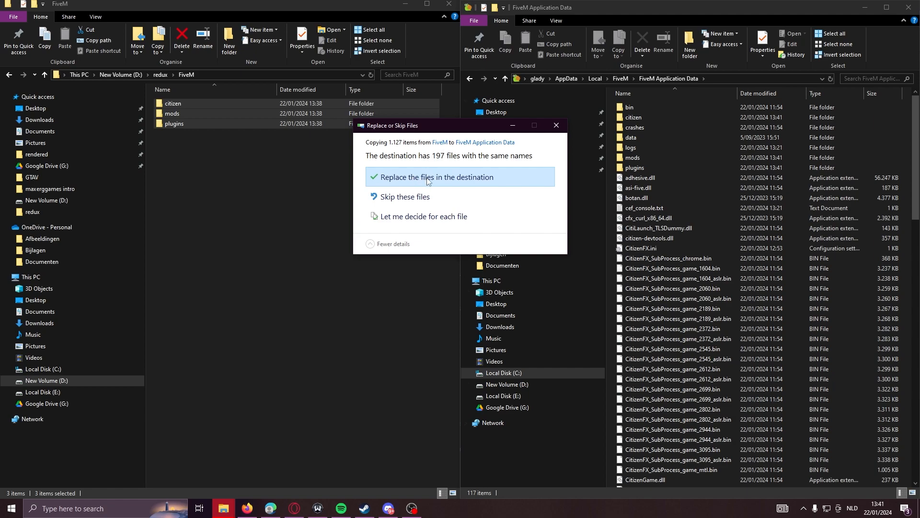
left_click(436, 177)
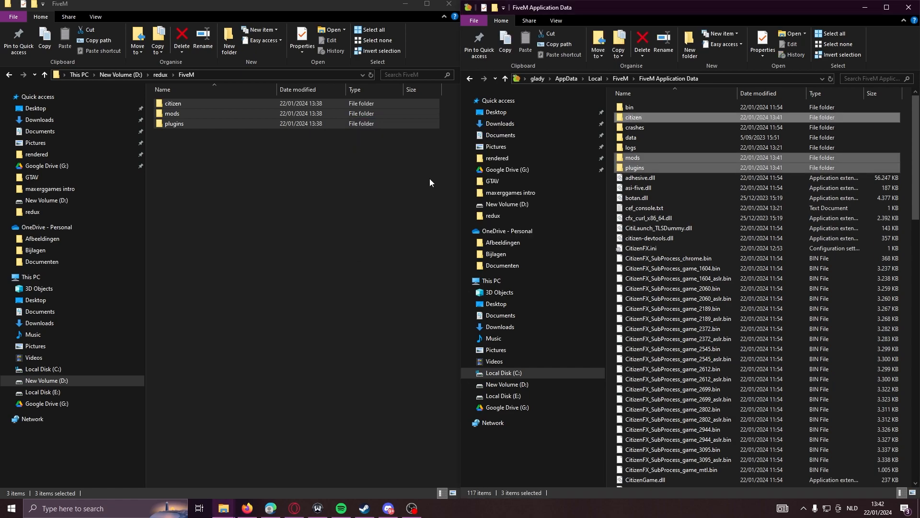
left_click(346, 250)
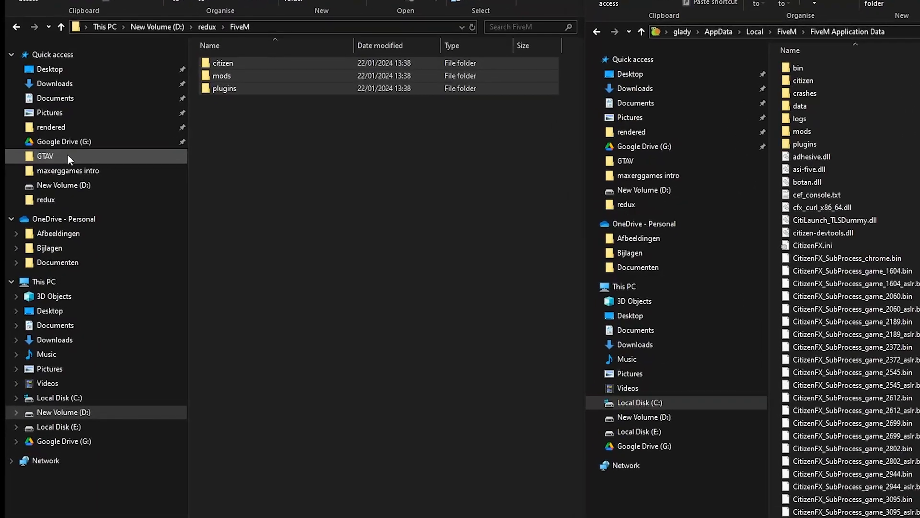
Step: Copy the enbseries folder, ENB files and RLG V7.ini from redux\Grand Theft Auto V into GTAV
left_click(44, 156)
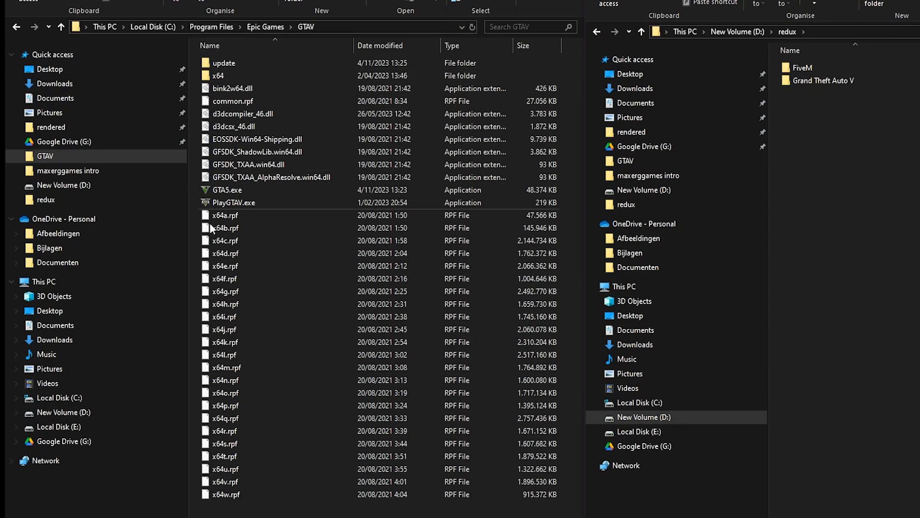
mouse_move(847, 117)
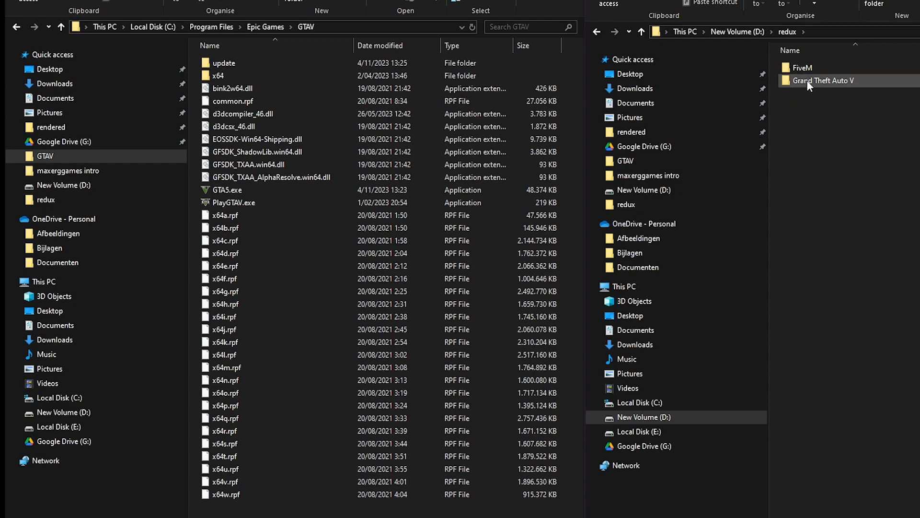
mouse_move(834, 85)
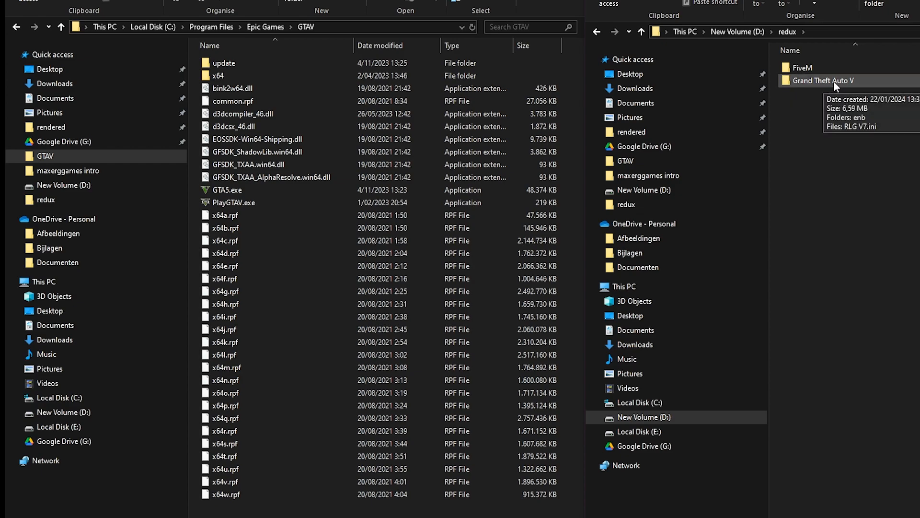
double_click(825, 80)
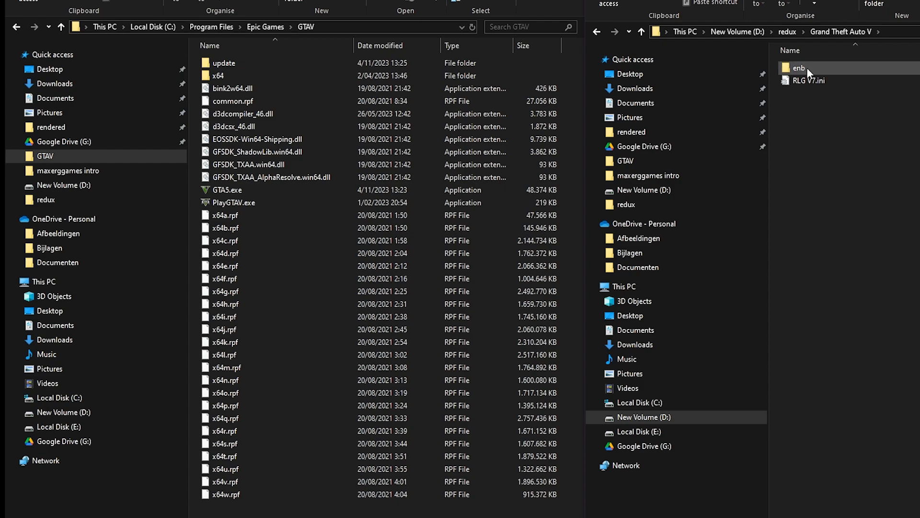
double_click(800, 68)
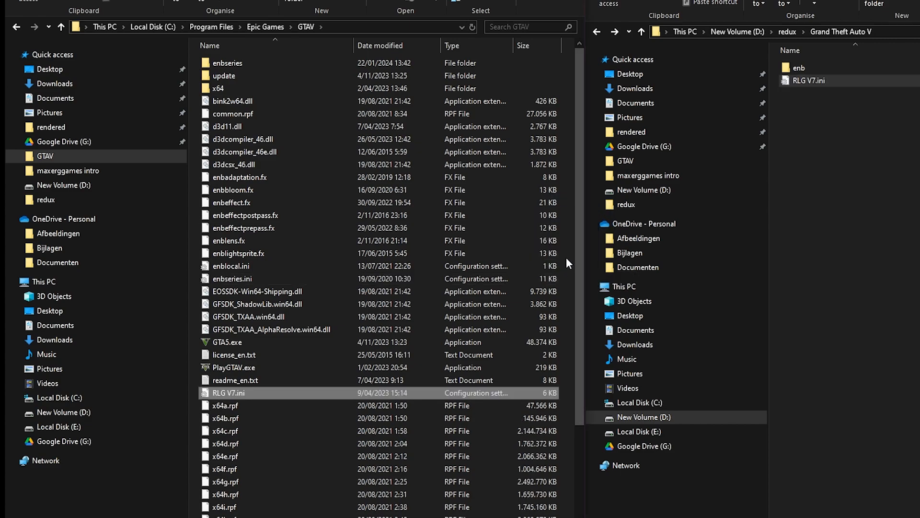
mouse_move(373, 434)
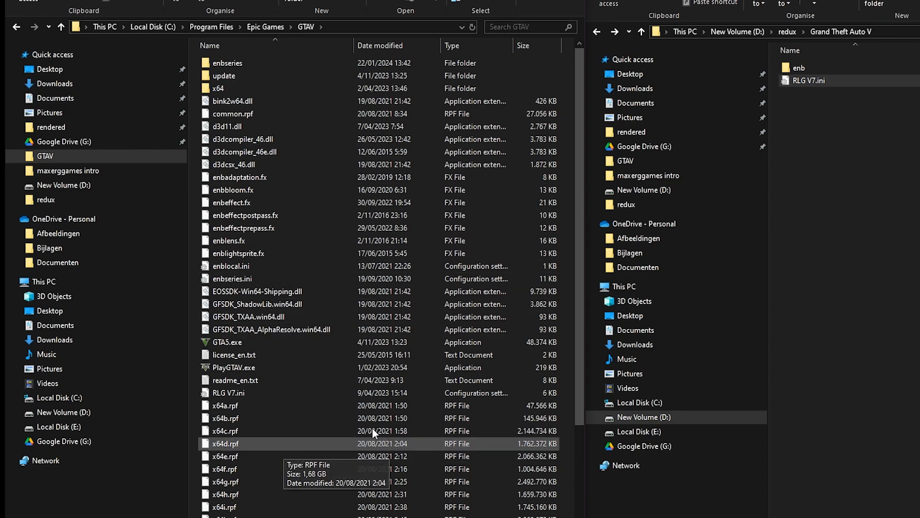
mouse_move(314, 418)
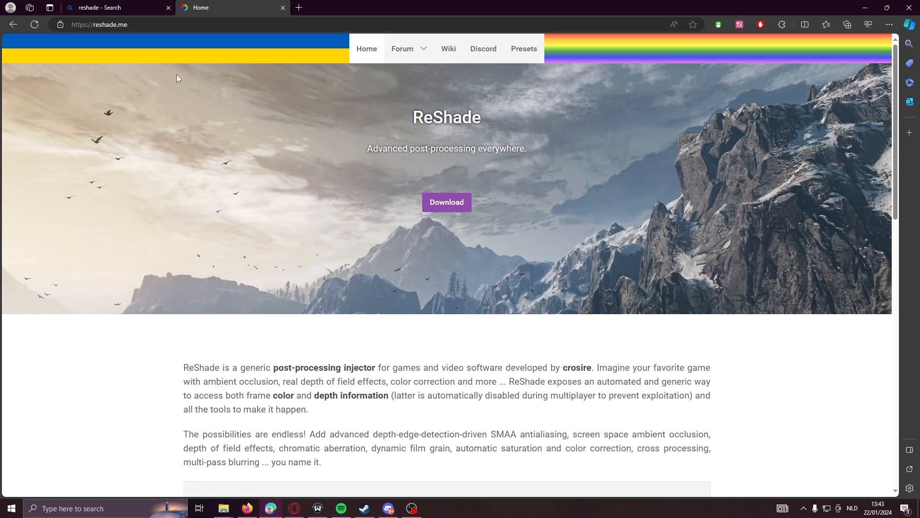
Step: Download the ReShade 6.0.0 installer, keep the flagged file, and launch it
left_click(387, 507)
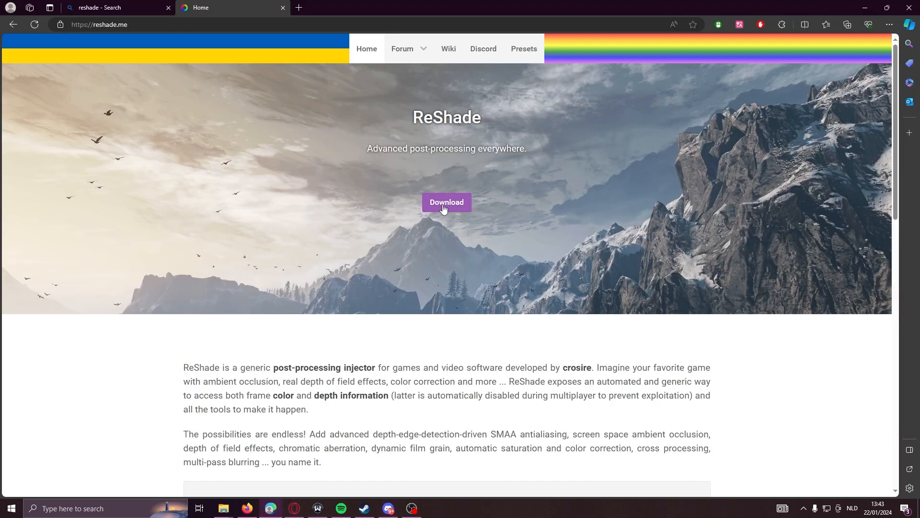
left_click(447, 202)
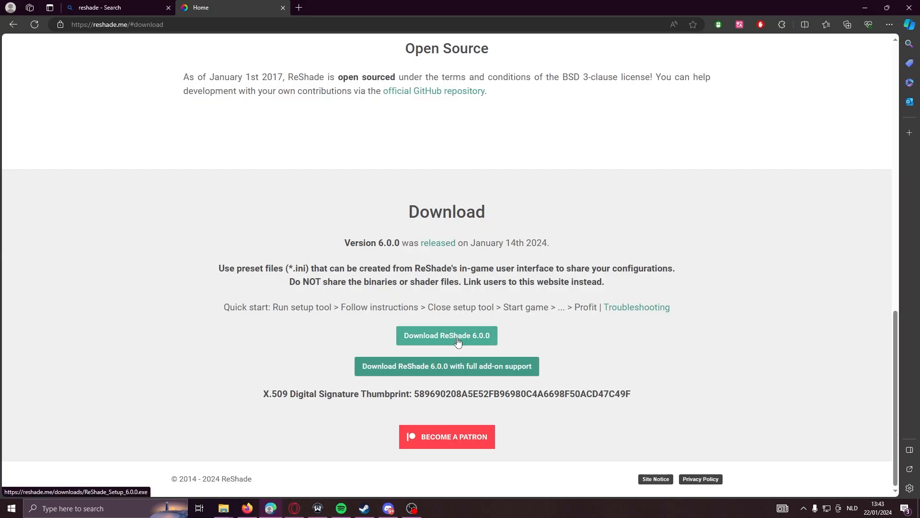
left_click(446, 335)
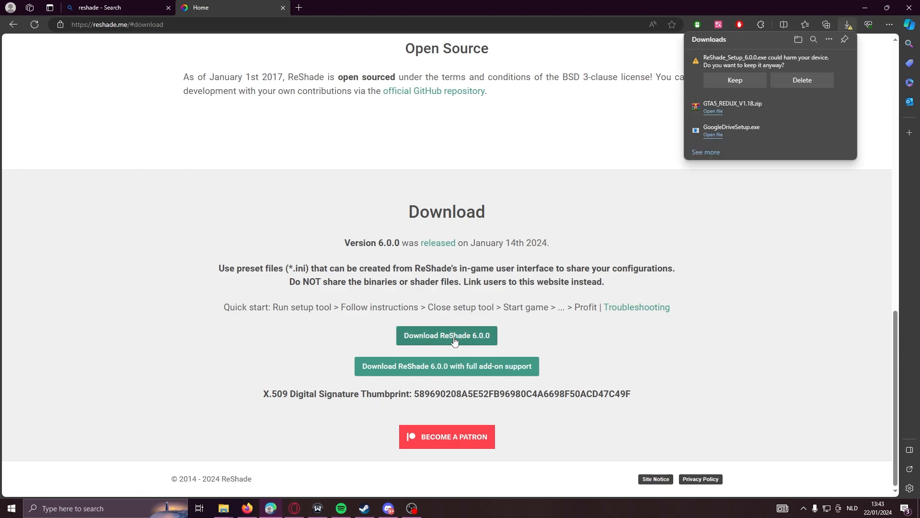
left_click(734, 80)
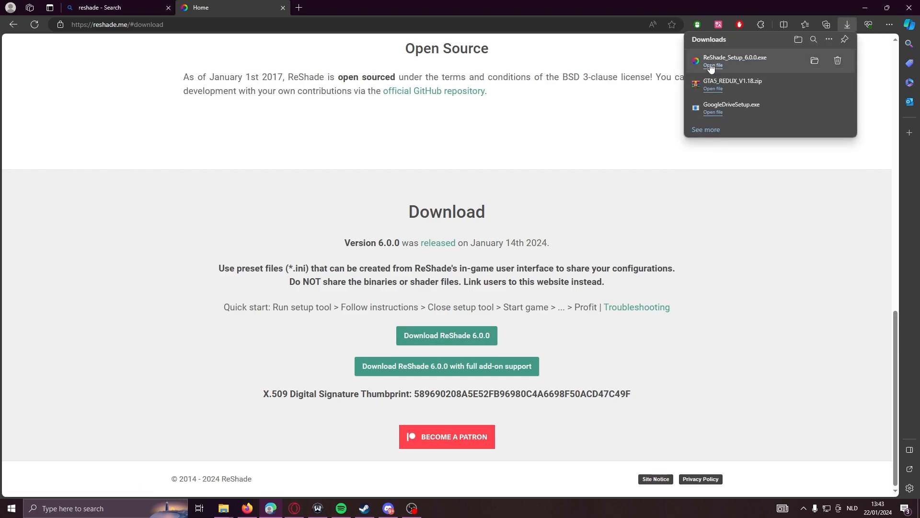
left_click(712, 65)
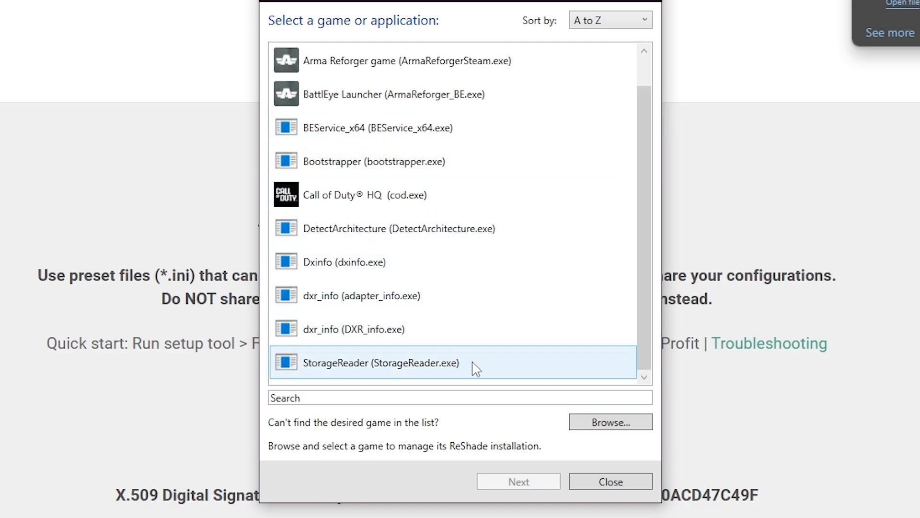
Step: Pick GTA5.exe from C:\Program Files\Epic Games\GTAV as ReShade's target game
left_click(610, 421)
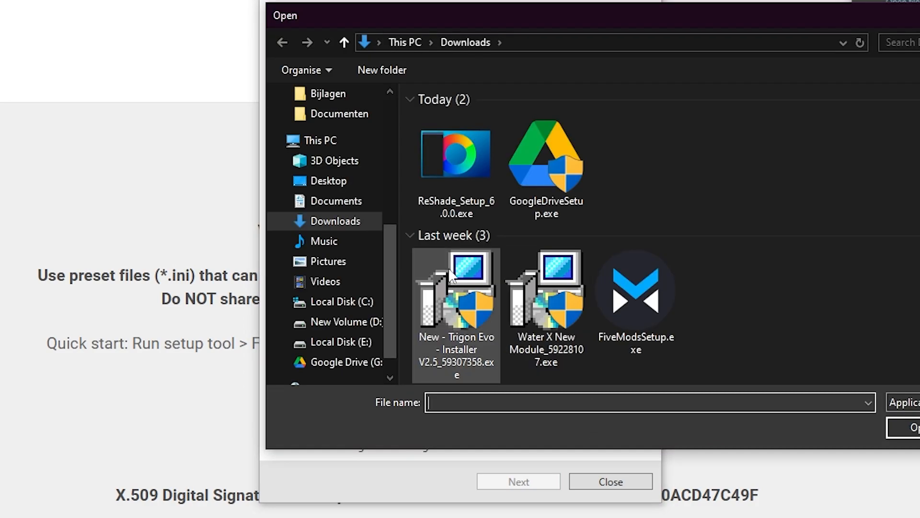
left_click(345, 301)
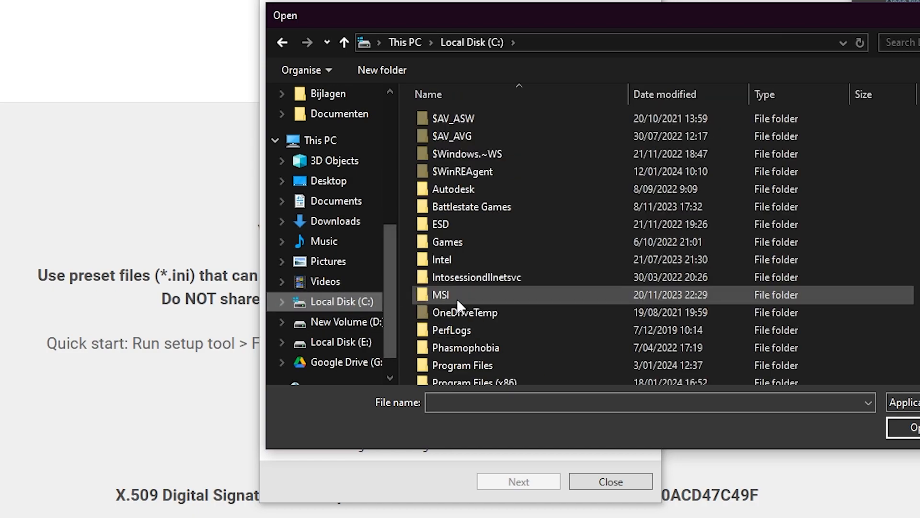
double_click(463, 366)
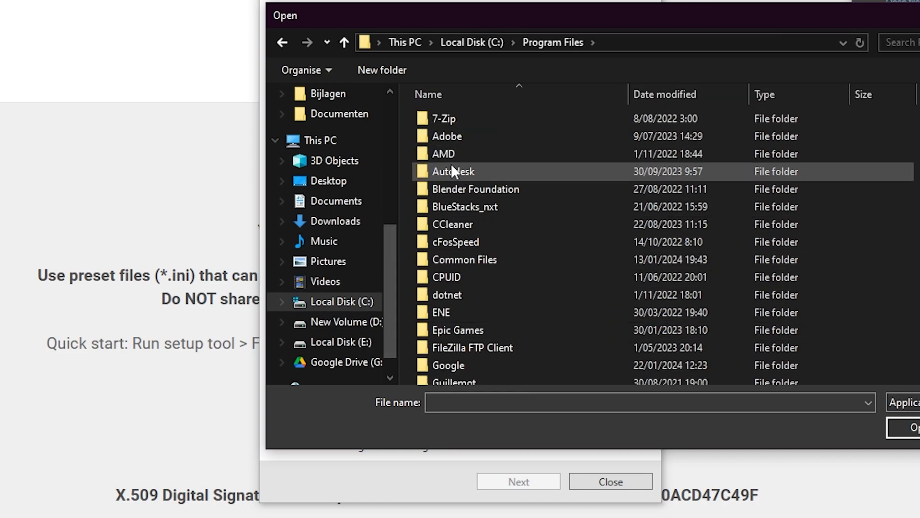
left_click(456, 329)
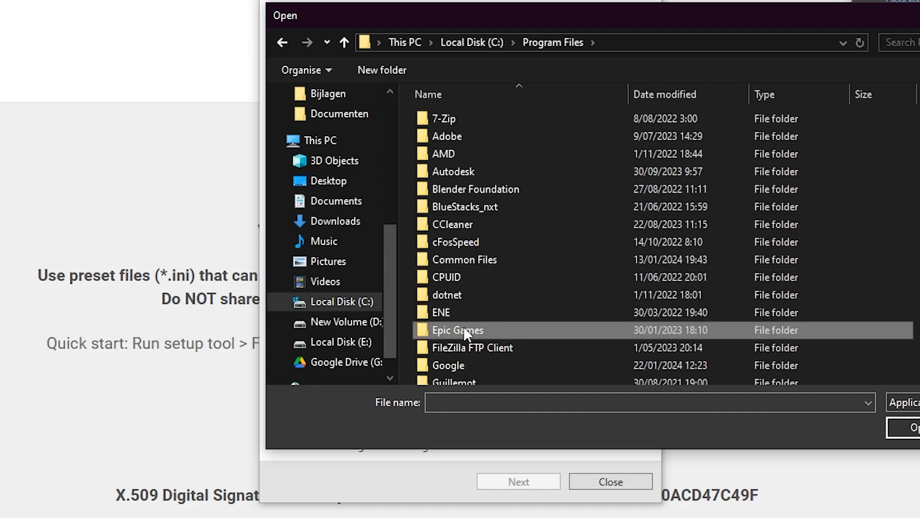
double_click(456, 330)
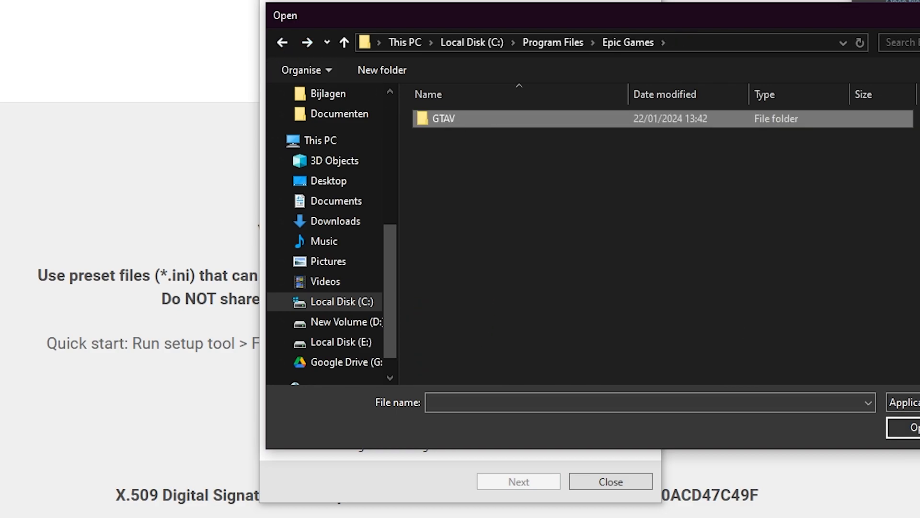
double_click(443, 118)
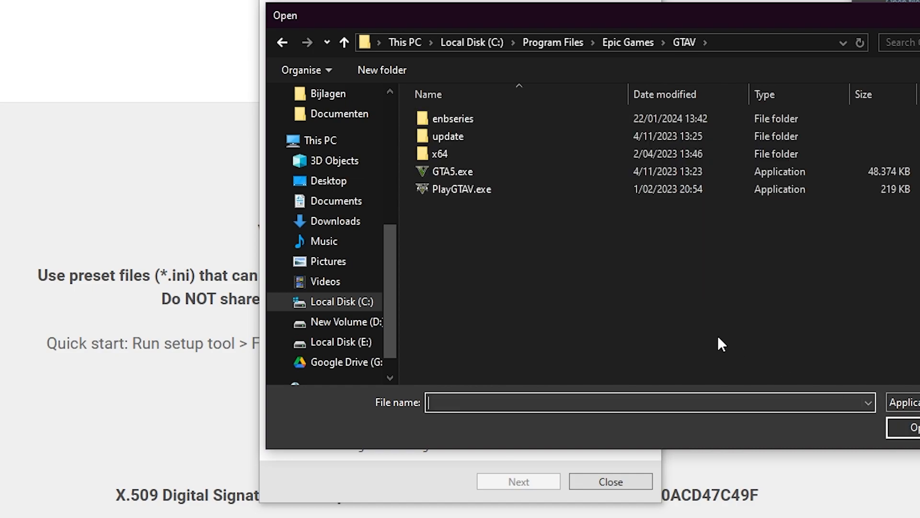
left_click(452, 171)
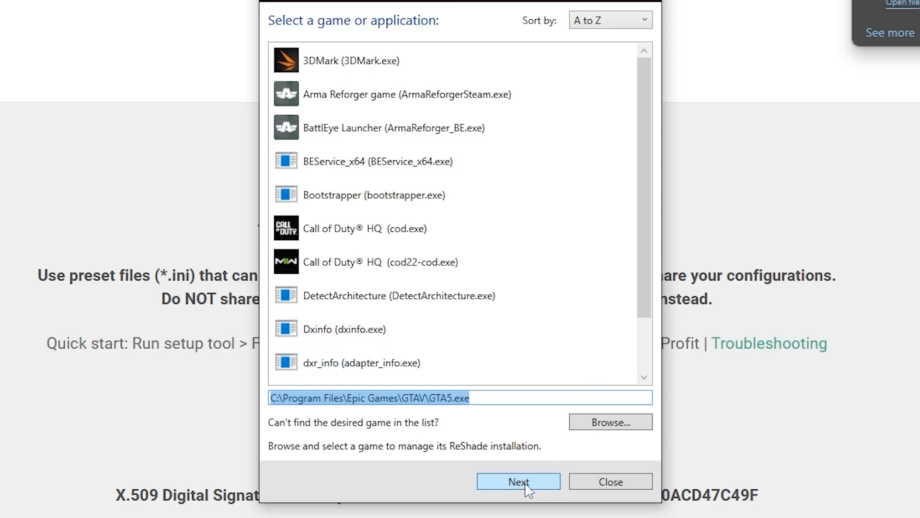
Step: Set DirectX 10/11/12 as GTA V's rendering API in ReShade Setup
left_click(518, 481)
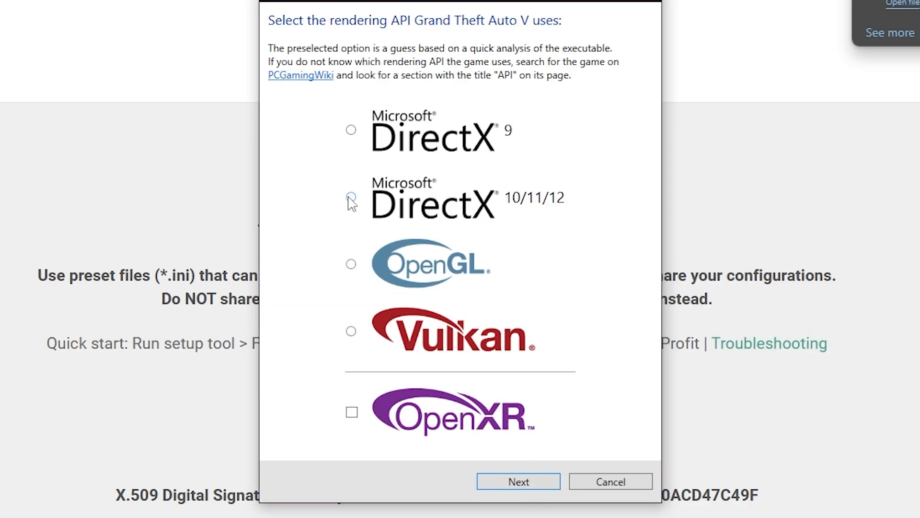
left_click(351, 196)
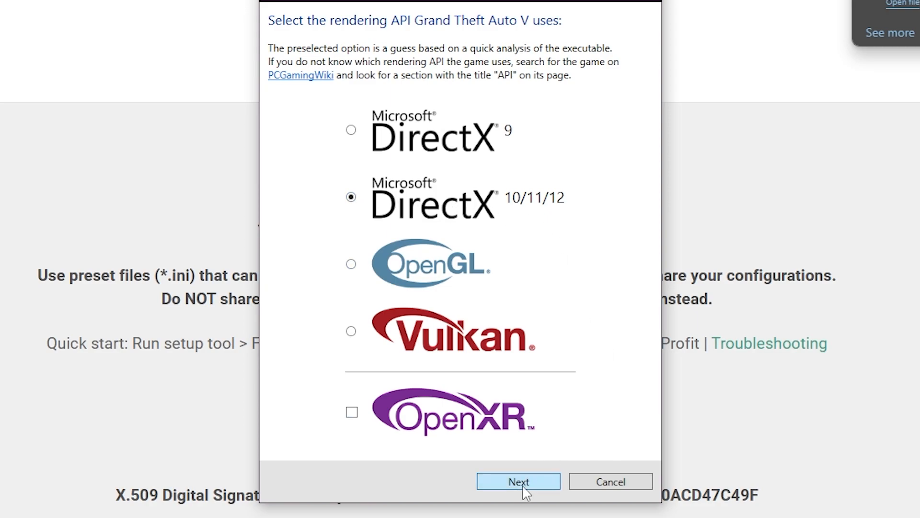
left_click(518, 481)
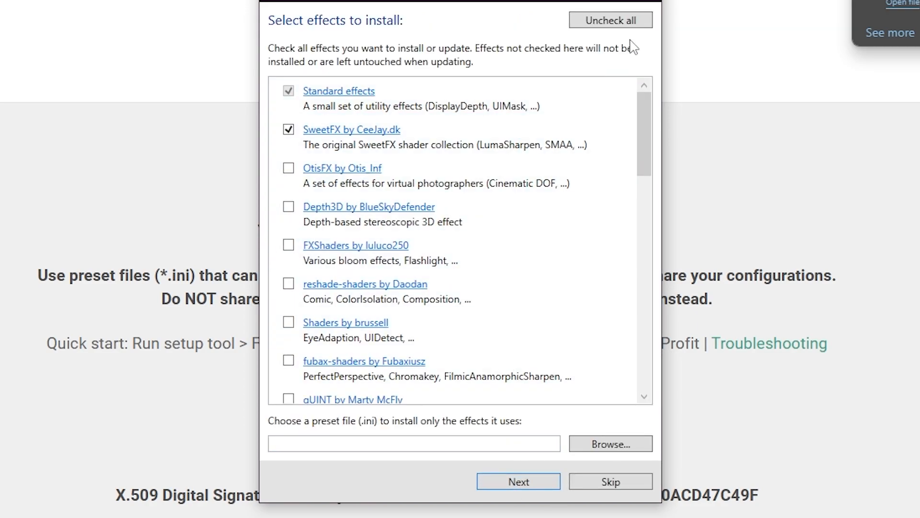
Step: Tick all effect packages, select the RLG V7.ini preset, and start the installation
left_click(610, 19)
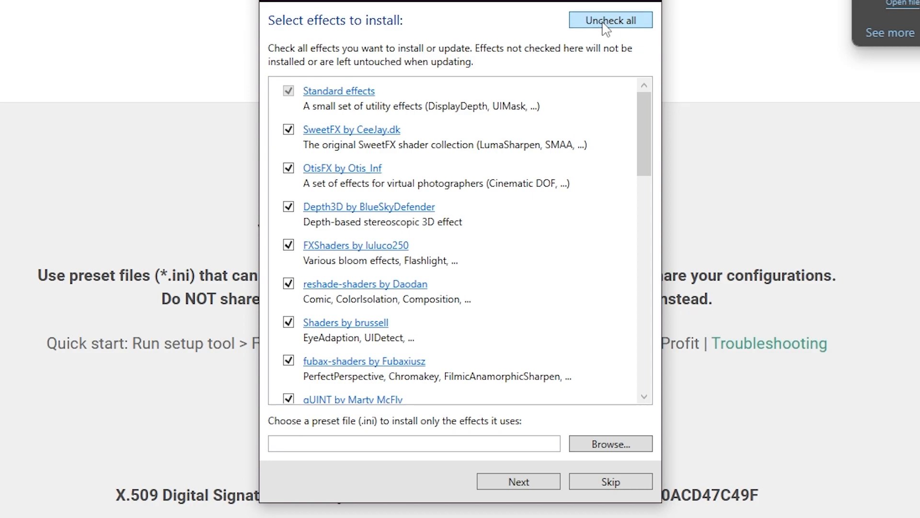
mouse_move(610, 442)
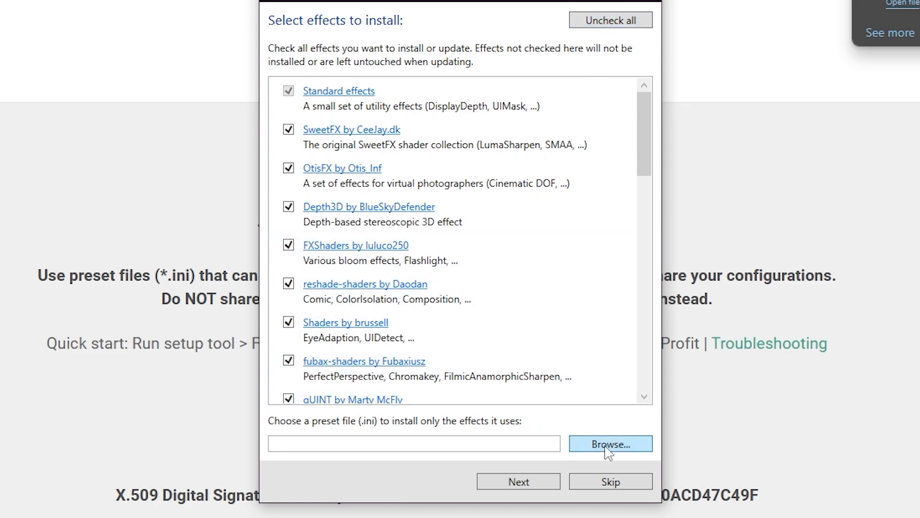
left_click(609, 443)
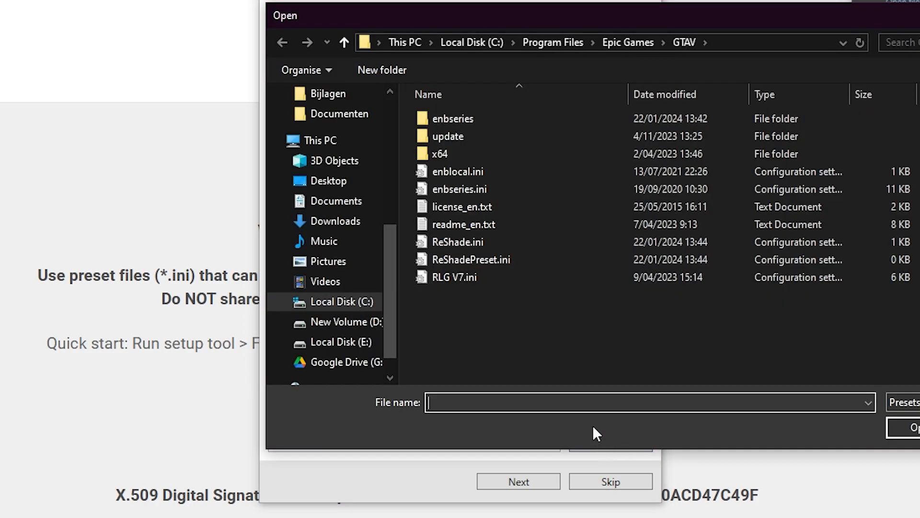
left_click(454, 277)
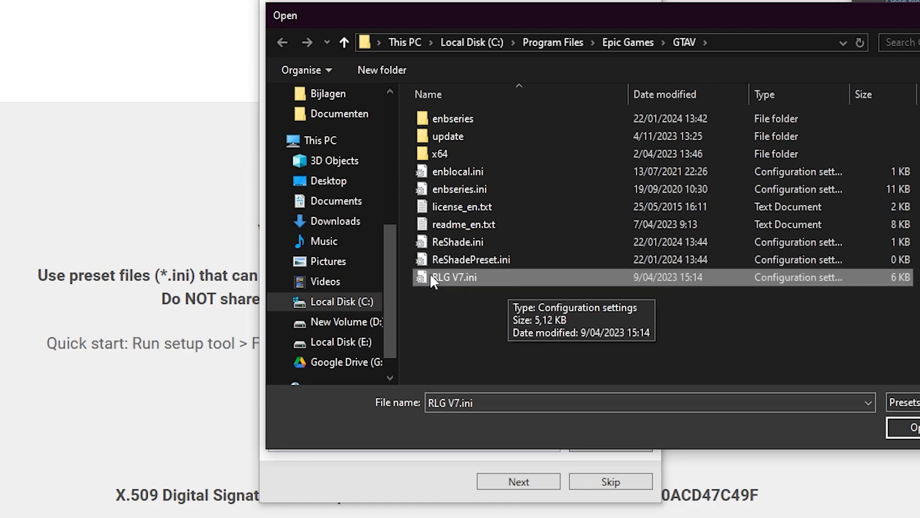
left_click(914, 427)
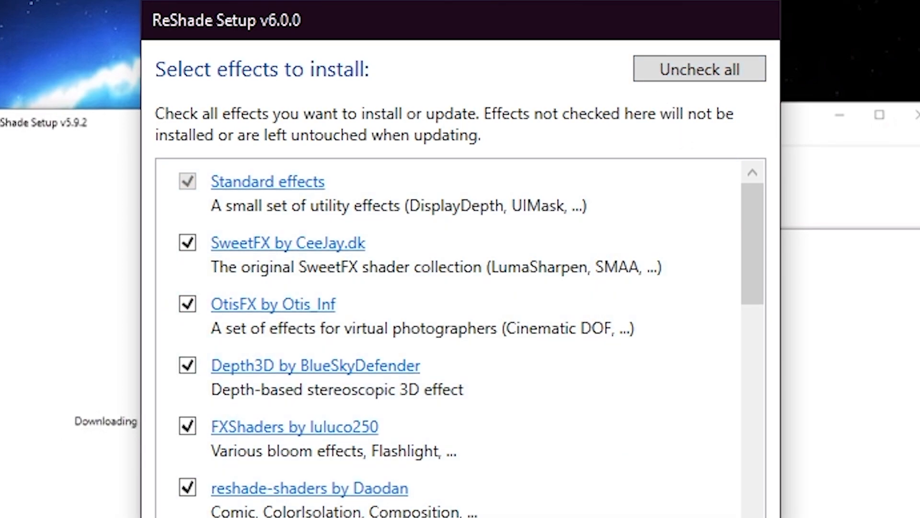
left_click(518, 481)
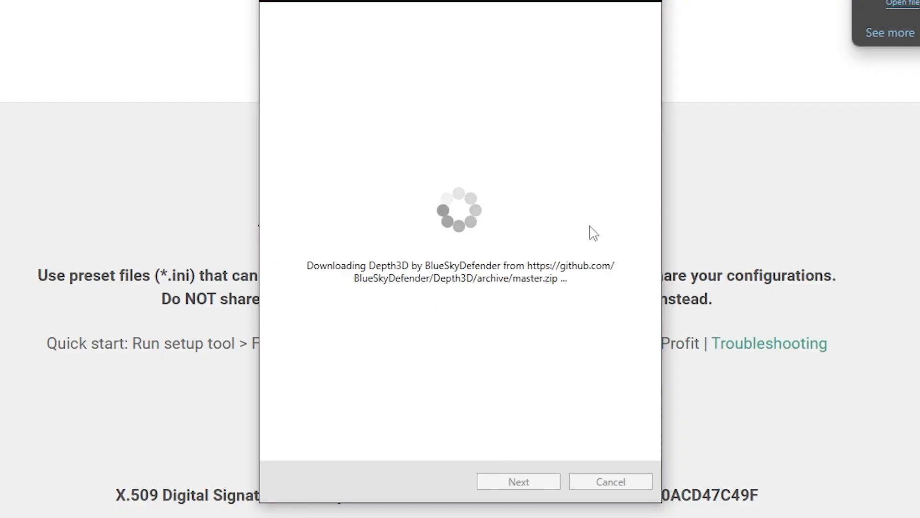
mouse_move(441, 322)
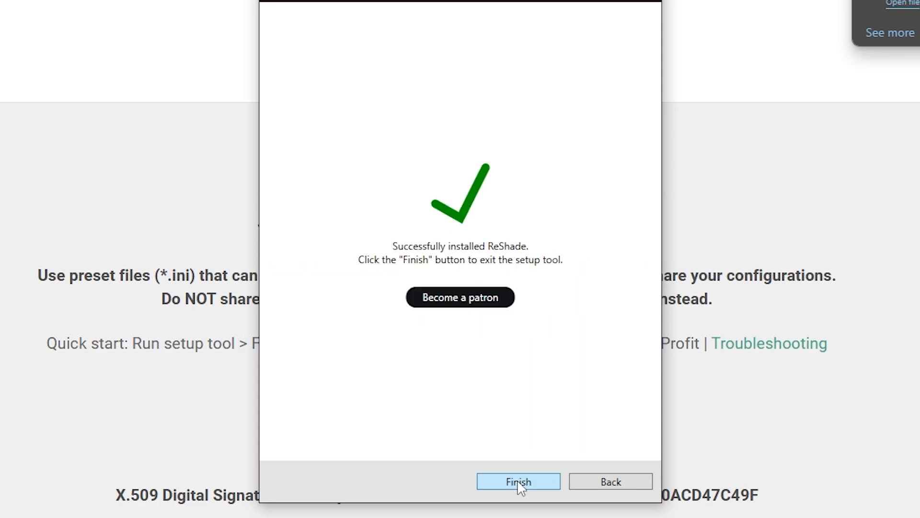
Step: Finish ReShade Setup and connect FiveM to the Carolina State Roleplay server
left_click(518, 481)
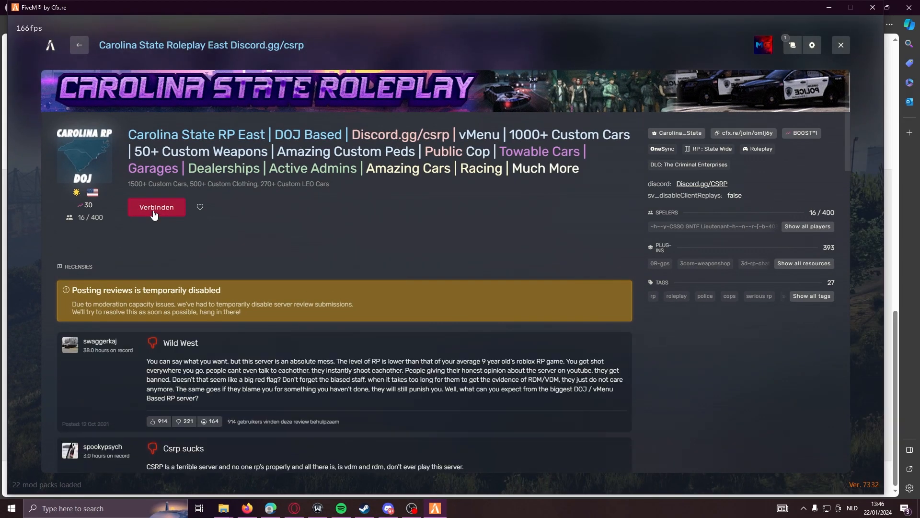
left_click(156, 207)
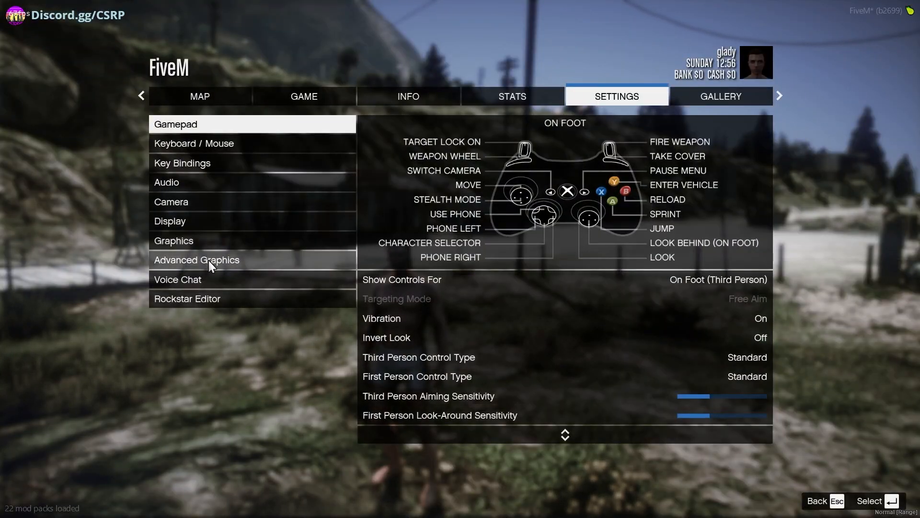
Step: Look through the Graphics and Advanced Graphics settings pages, then return to gameplay
left_click(173, 241)
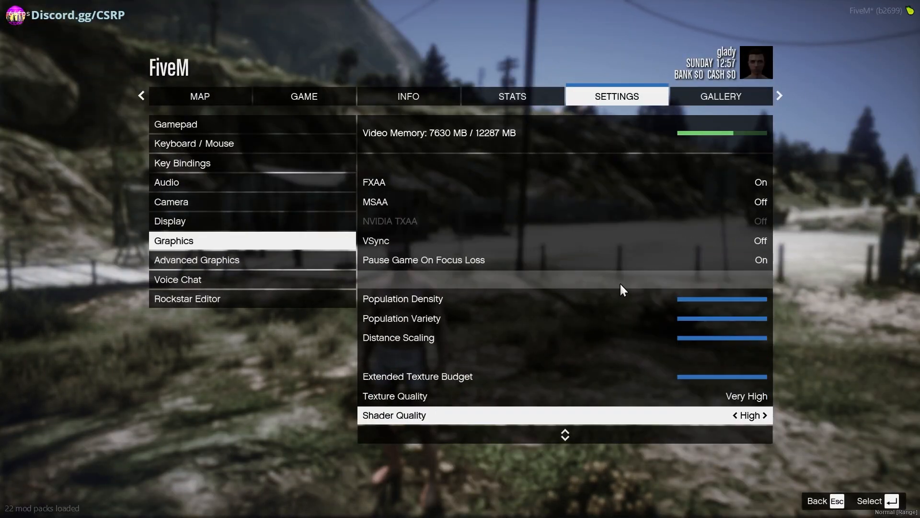
scroll("down", 3)
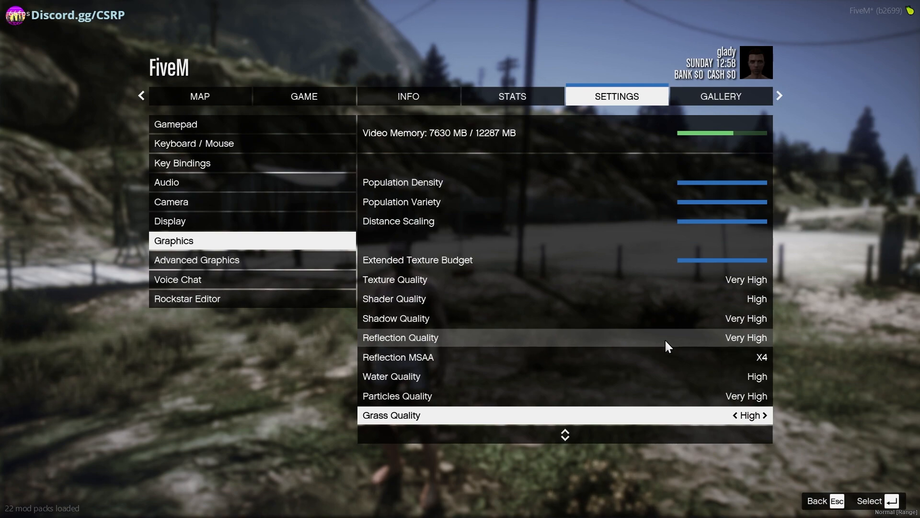
scroll("down", 3)
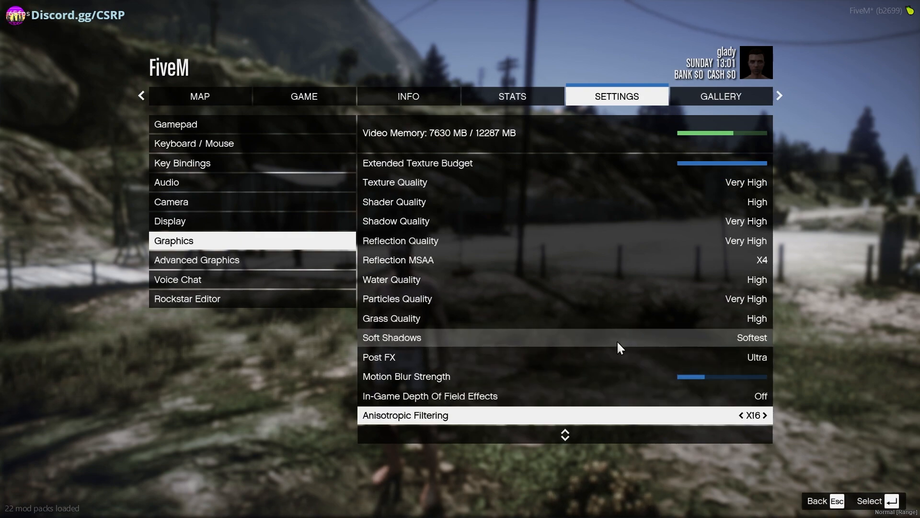
left_click(196, 260)
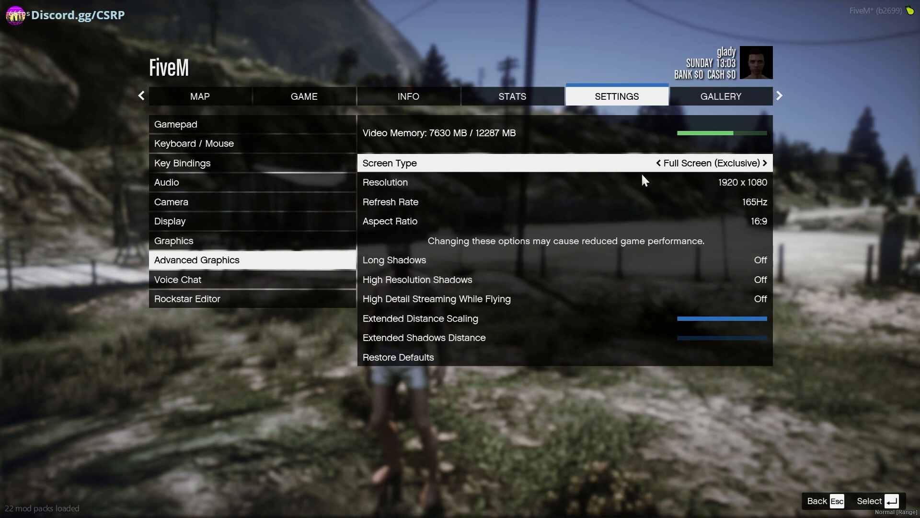
mouse_move(562, 277)
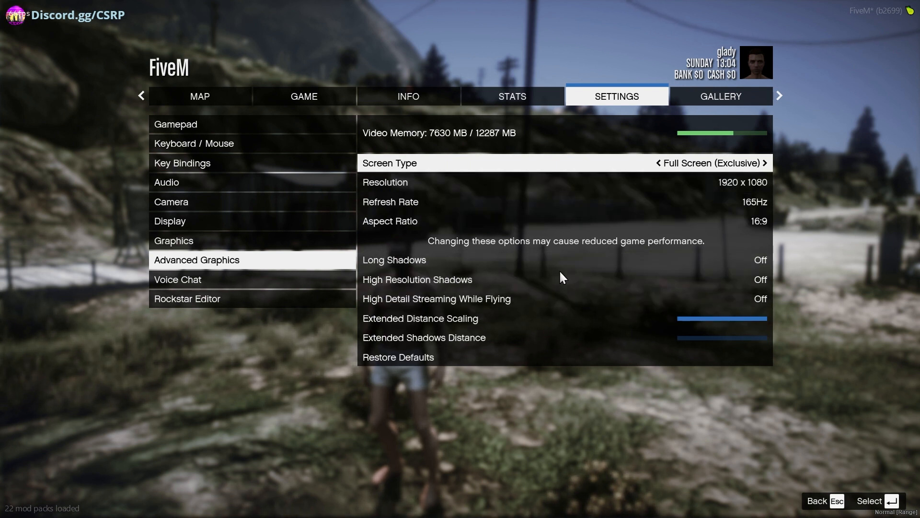
key("Escape")
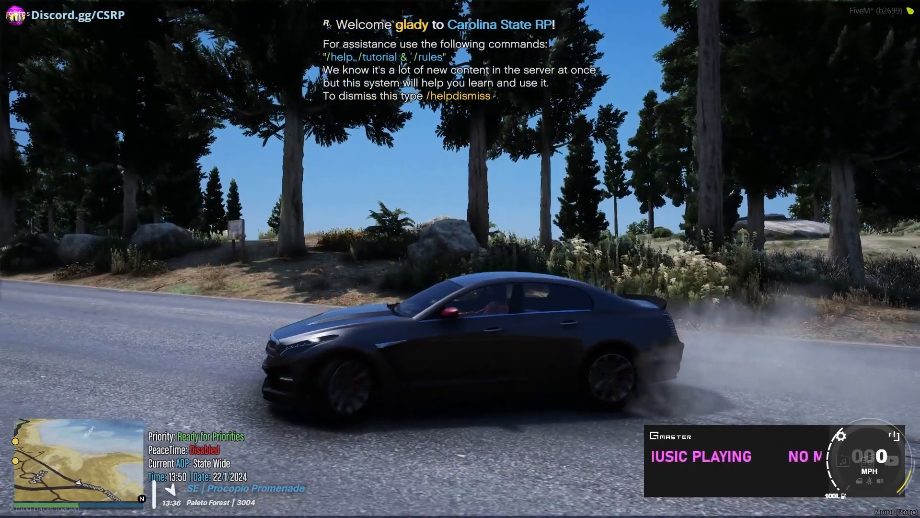